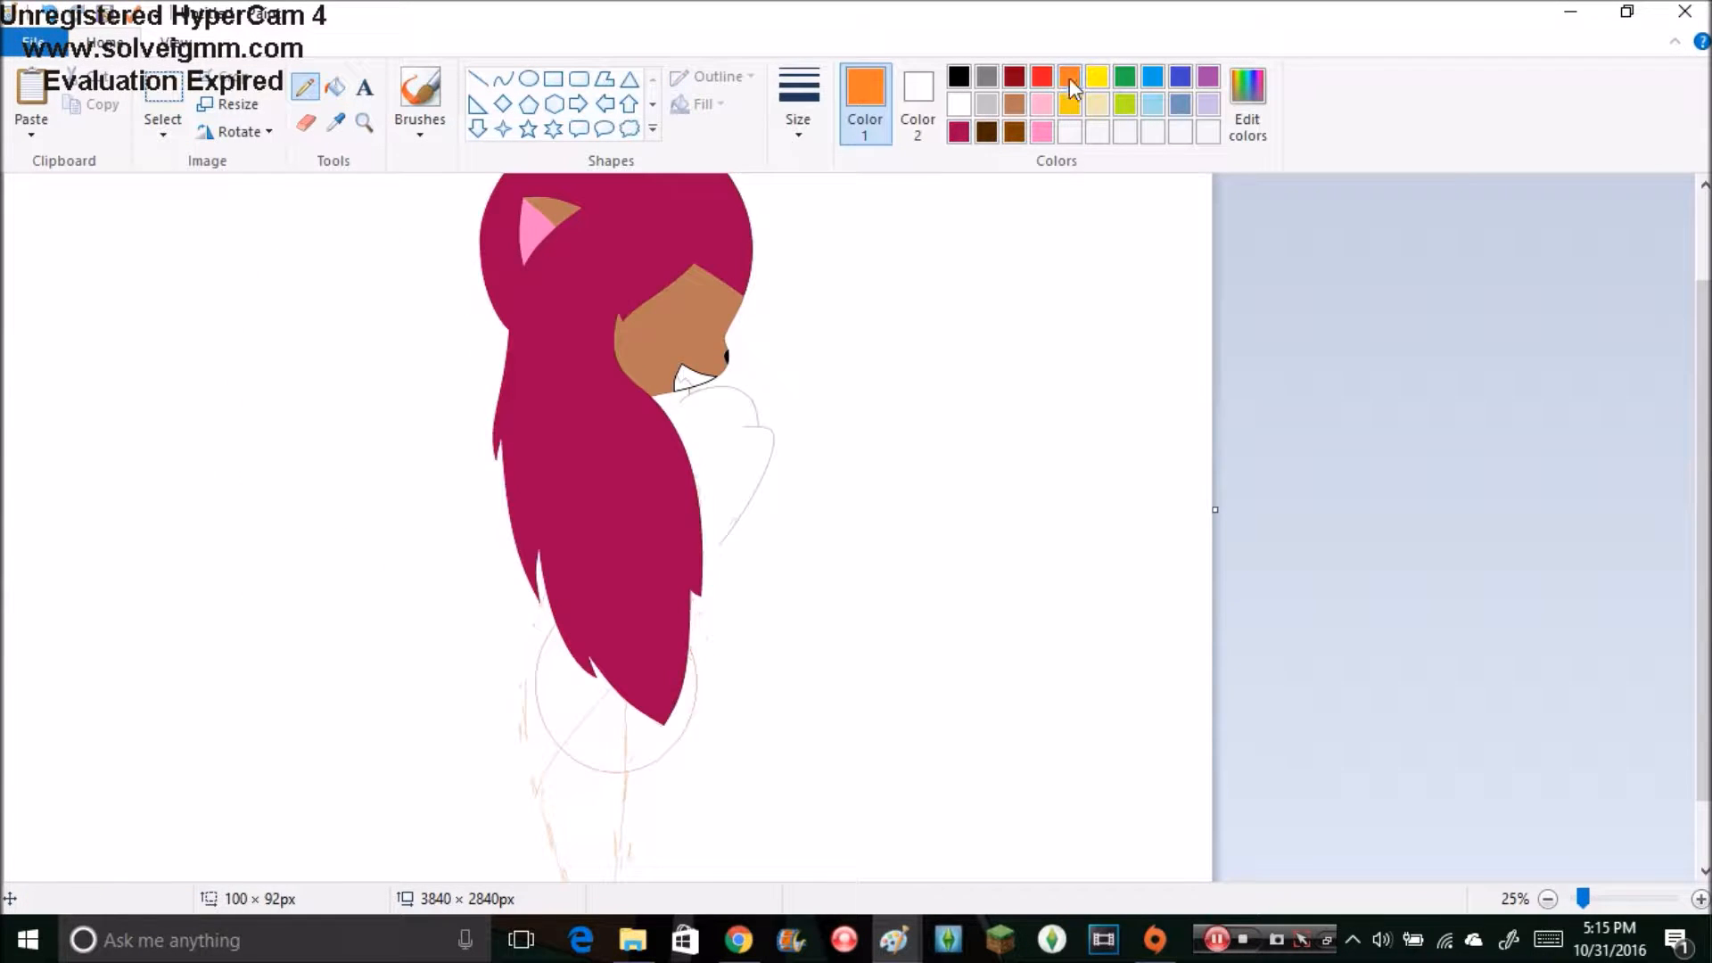
Step: Fill the jacket yellow and the patch beside the brown arm red with the Fill tool
scroll(down, 3)
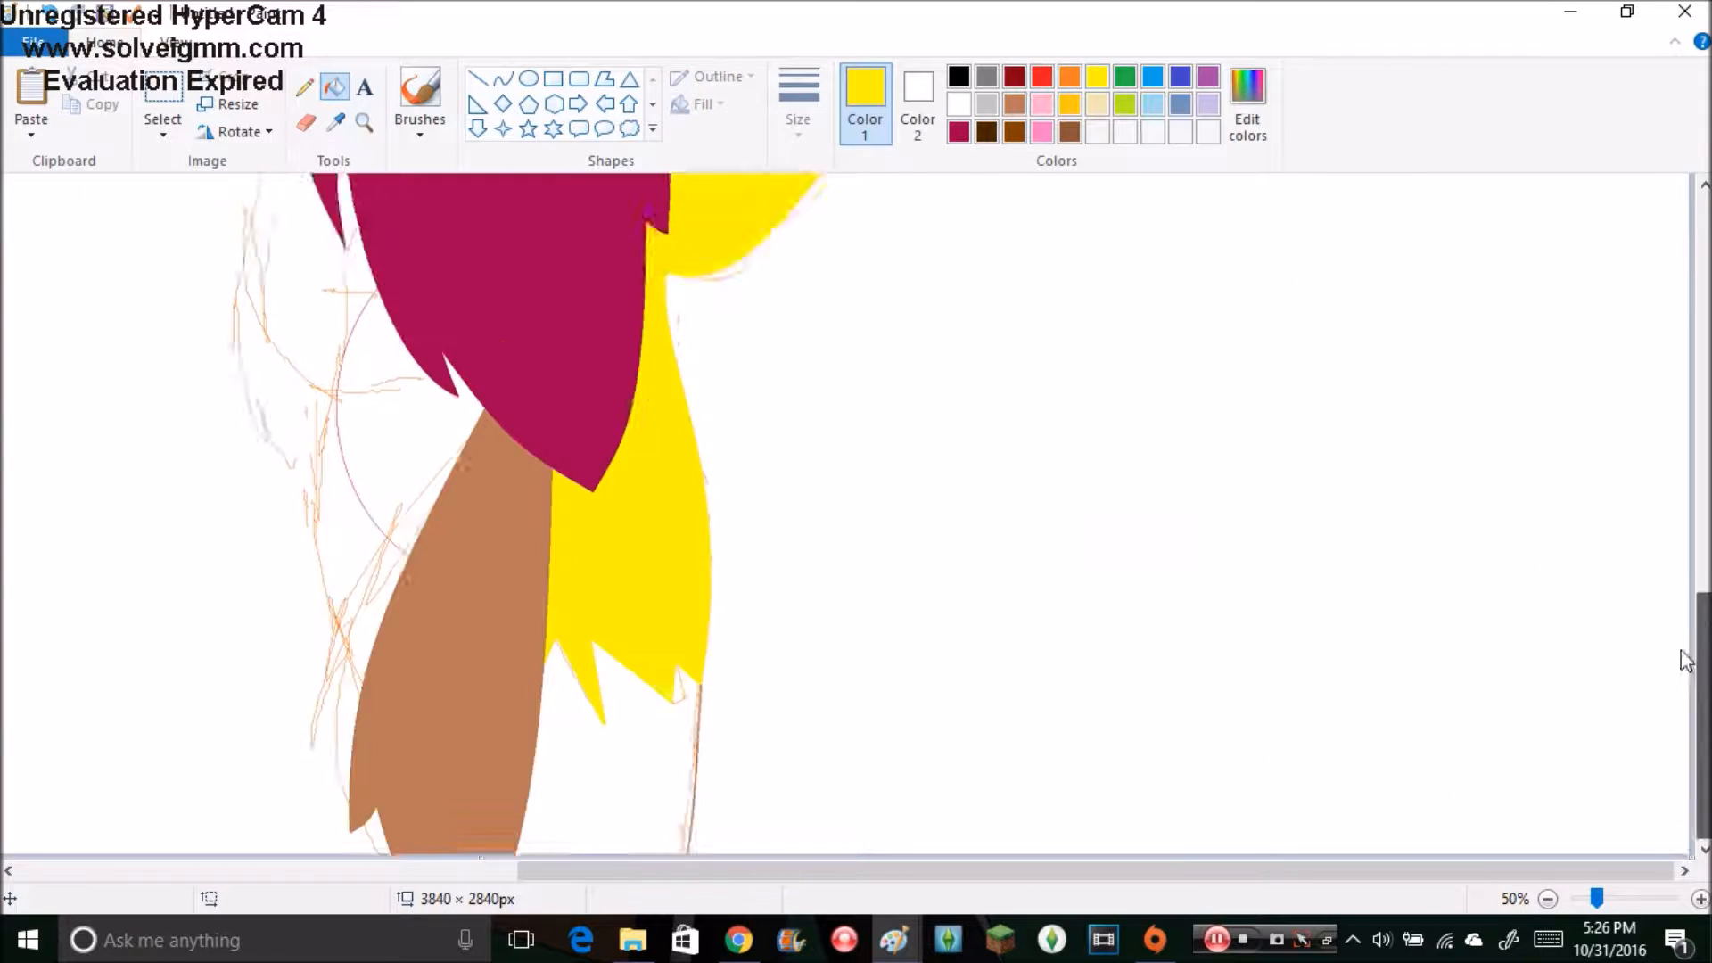
click(1038, 76)
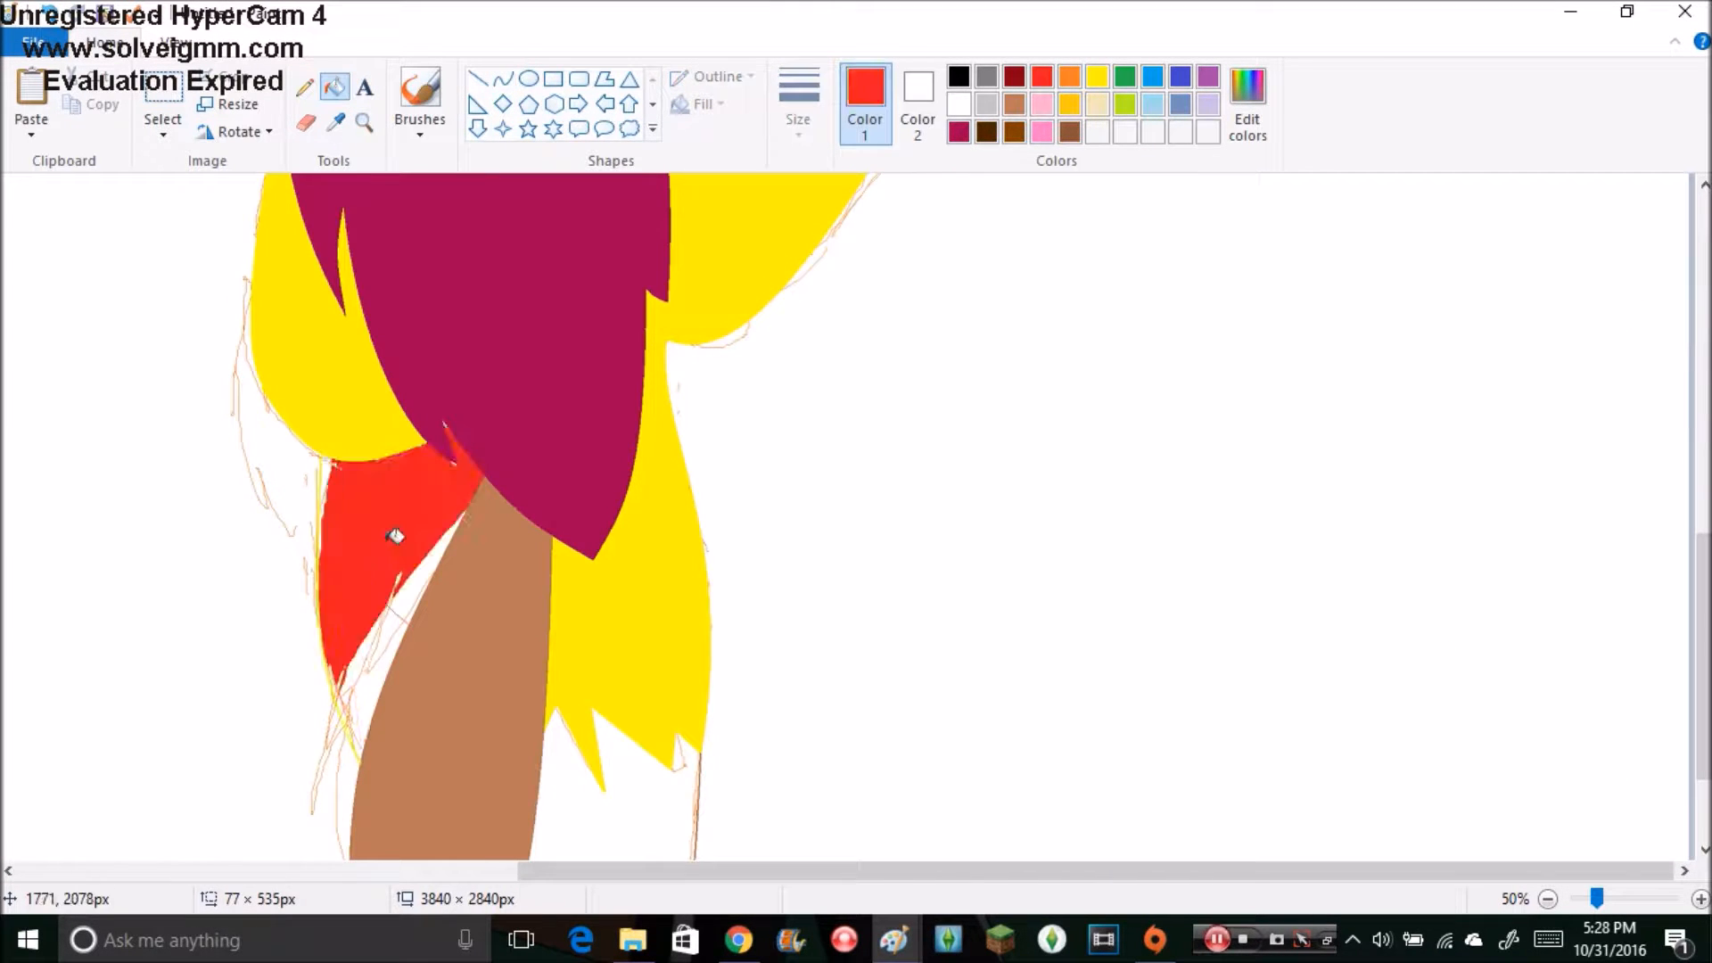
click(1549, 899)
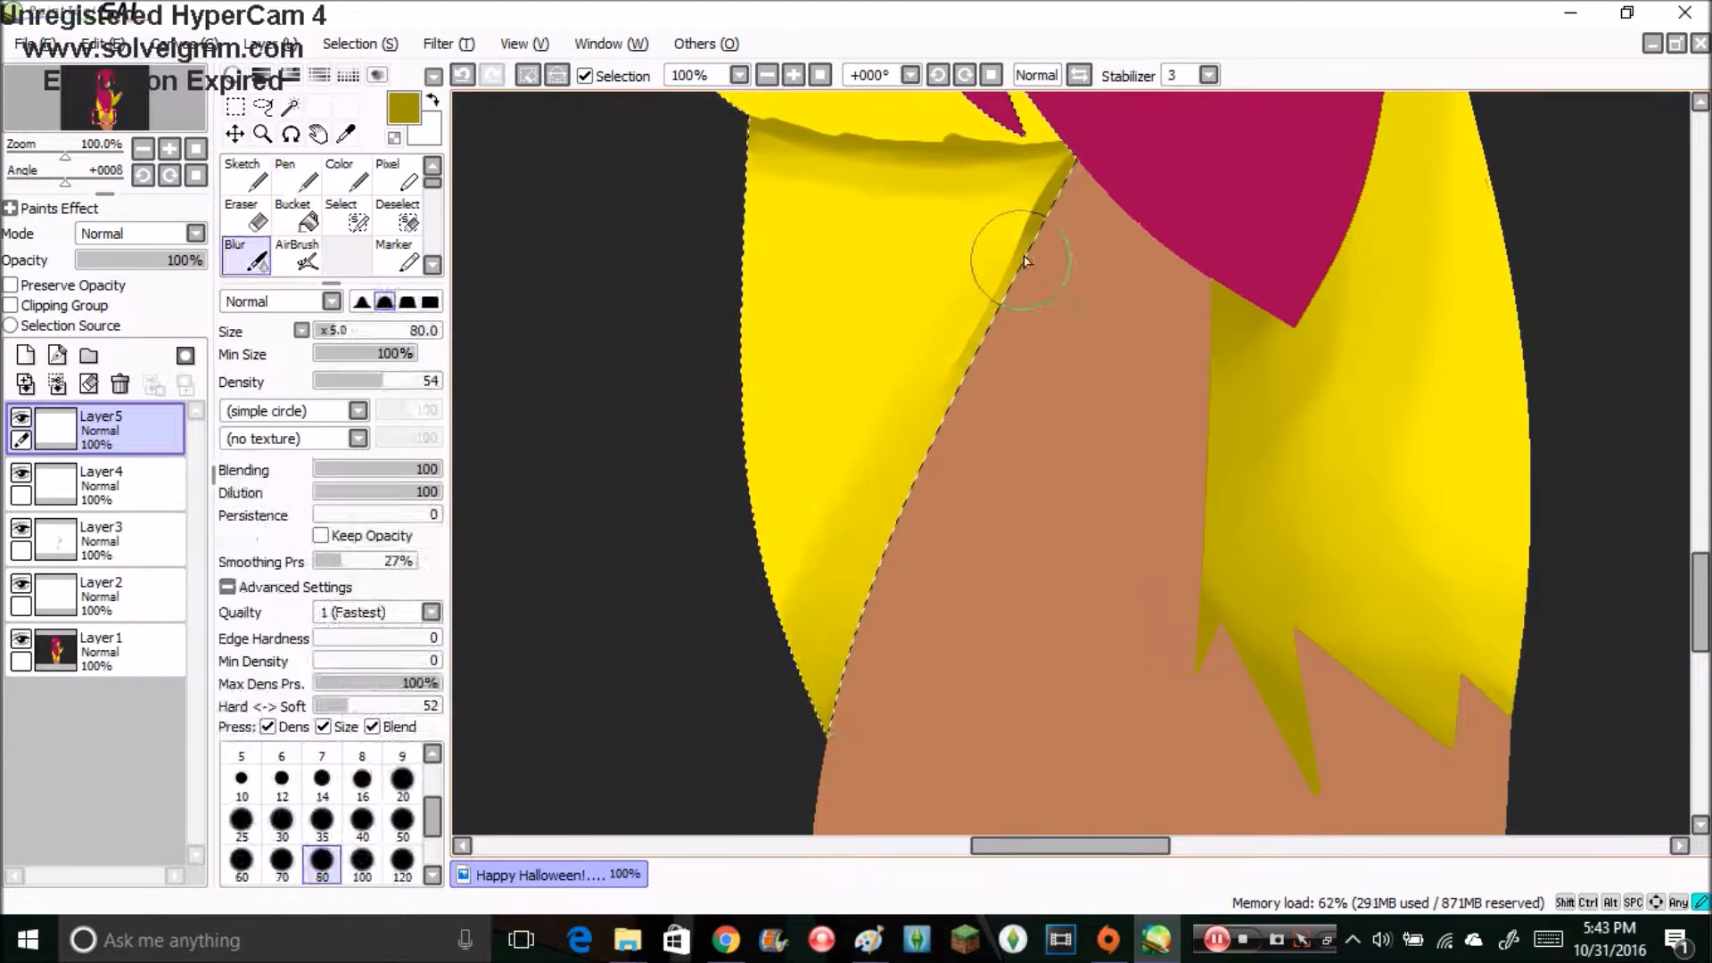
Step: Zoom out twice so the whole cat-girl is visible for shading
click(765, 75)
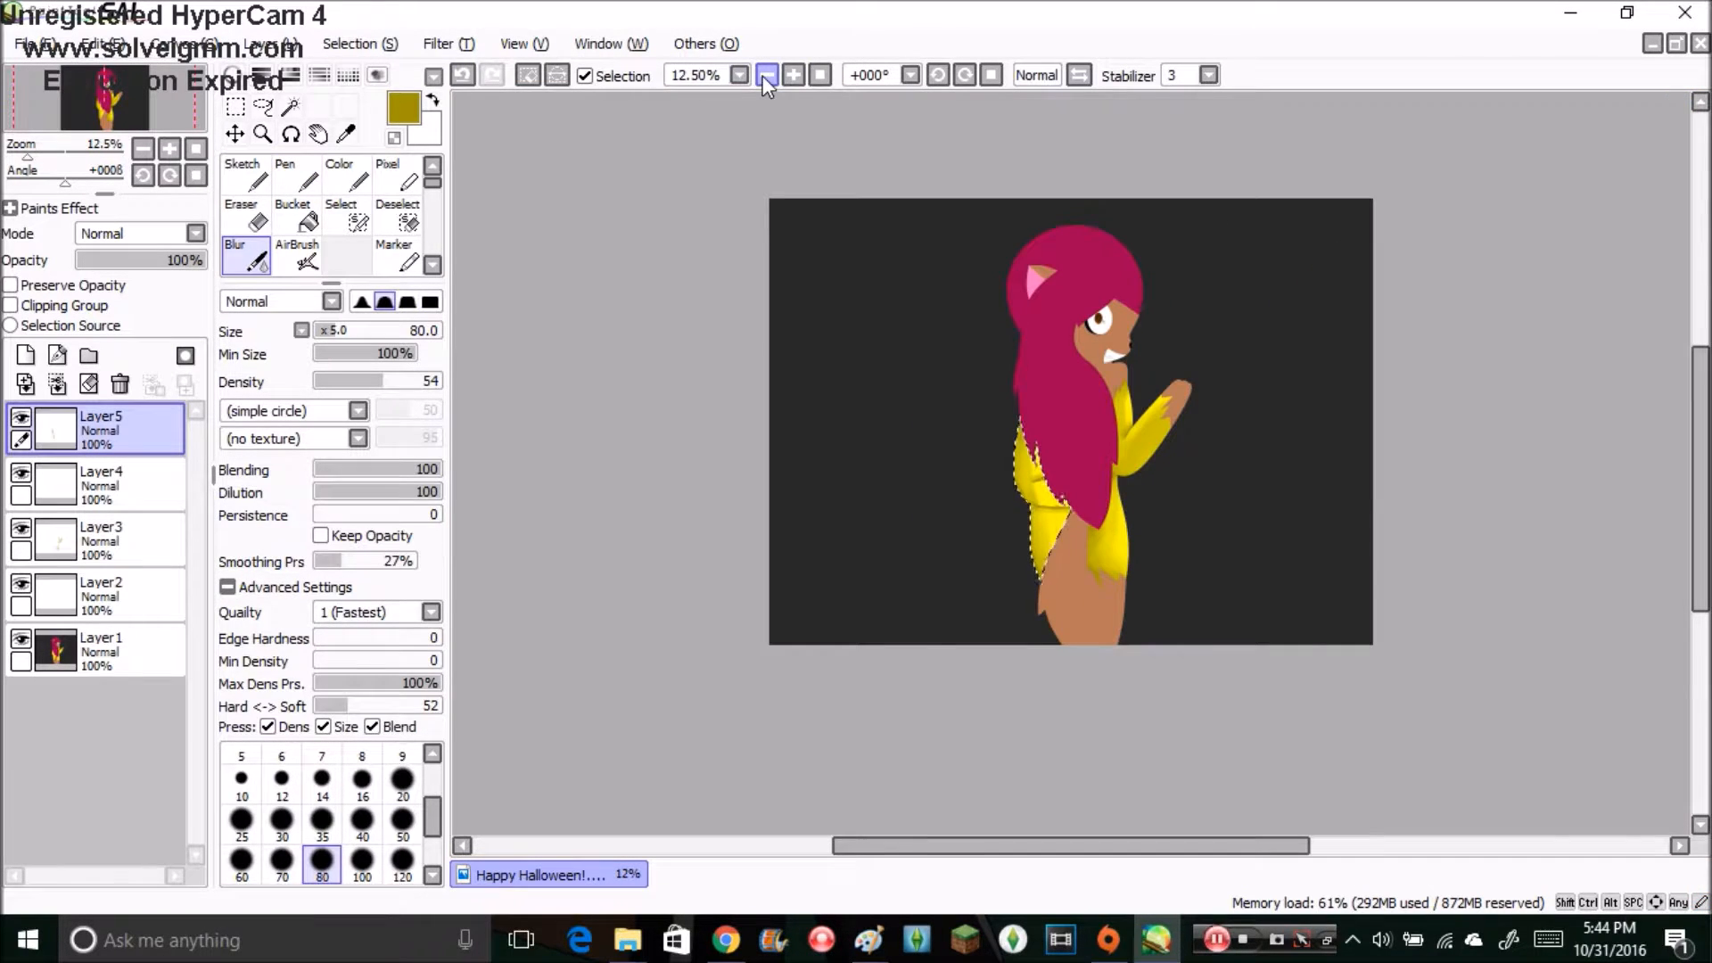
click(765, 75)
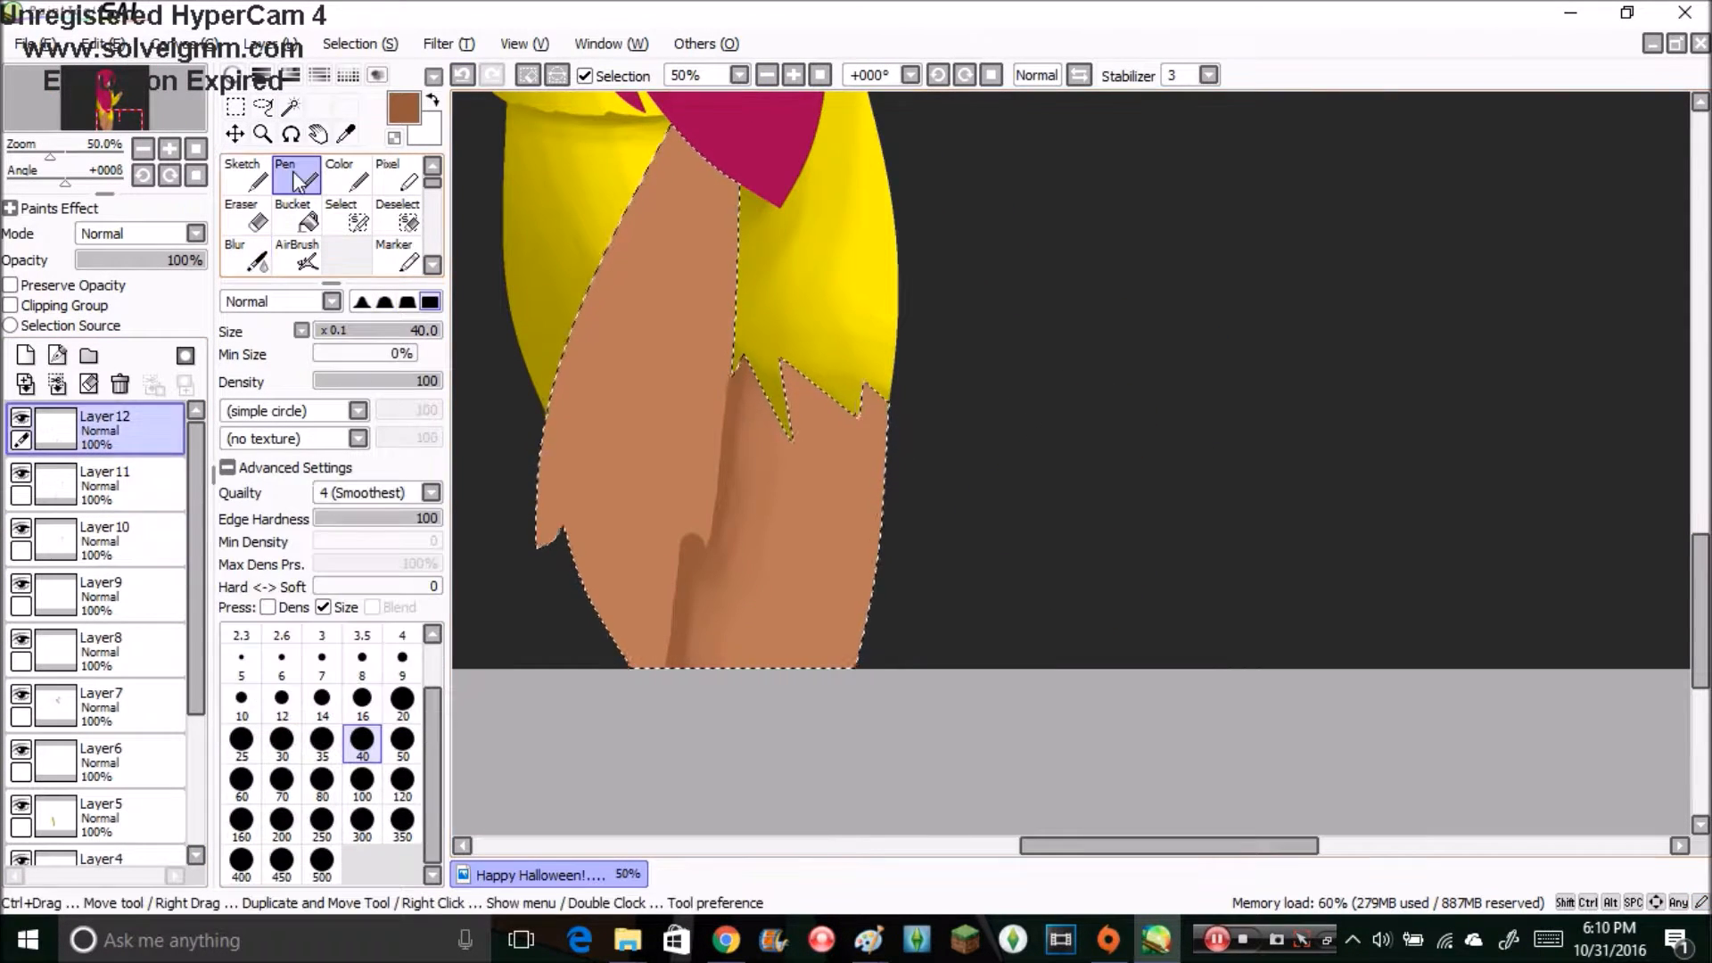
Step: Soften hair strands with the blur brush and paint red 'Play with me' lettering near the raised hand
click(235, 252)
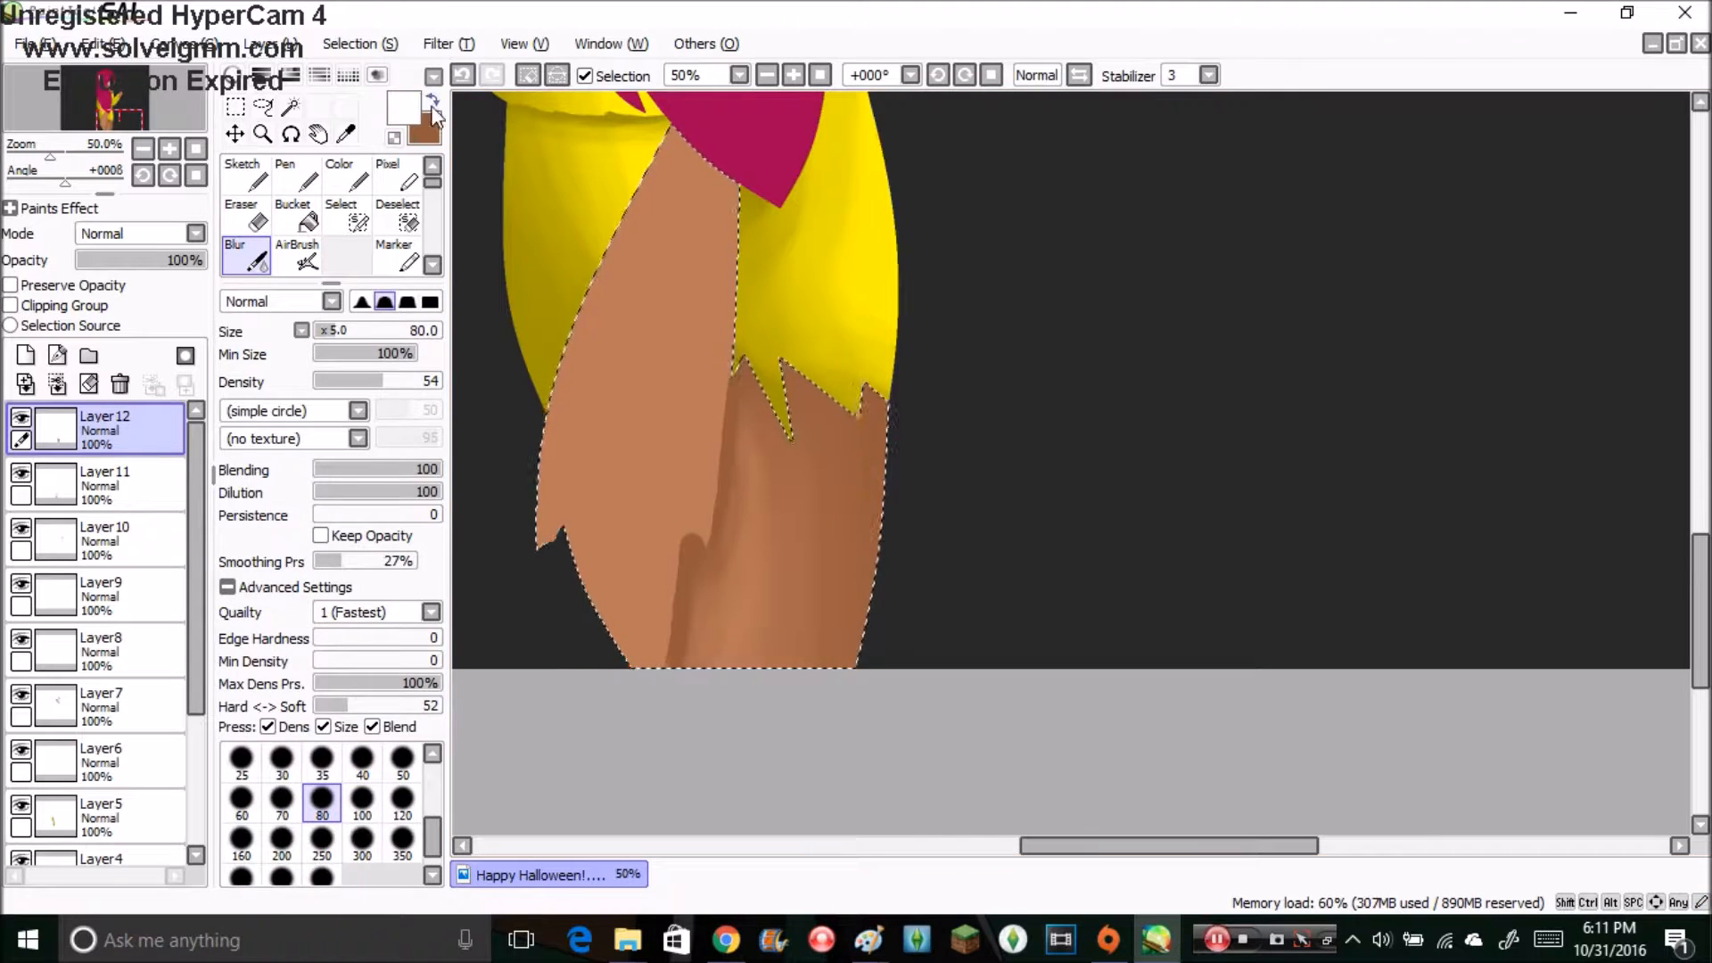
click(286, 169)
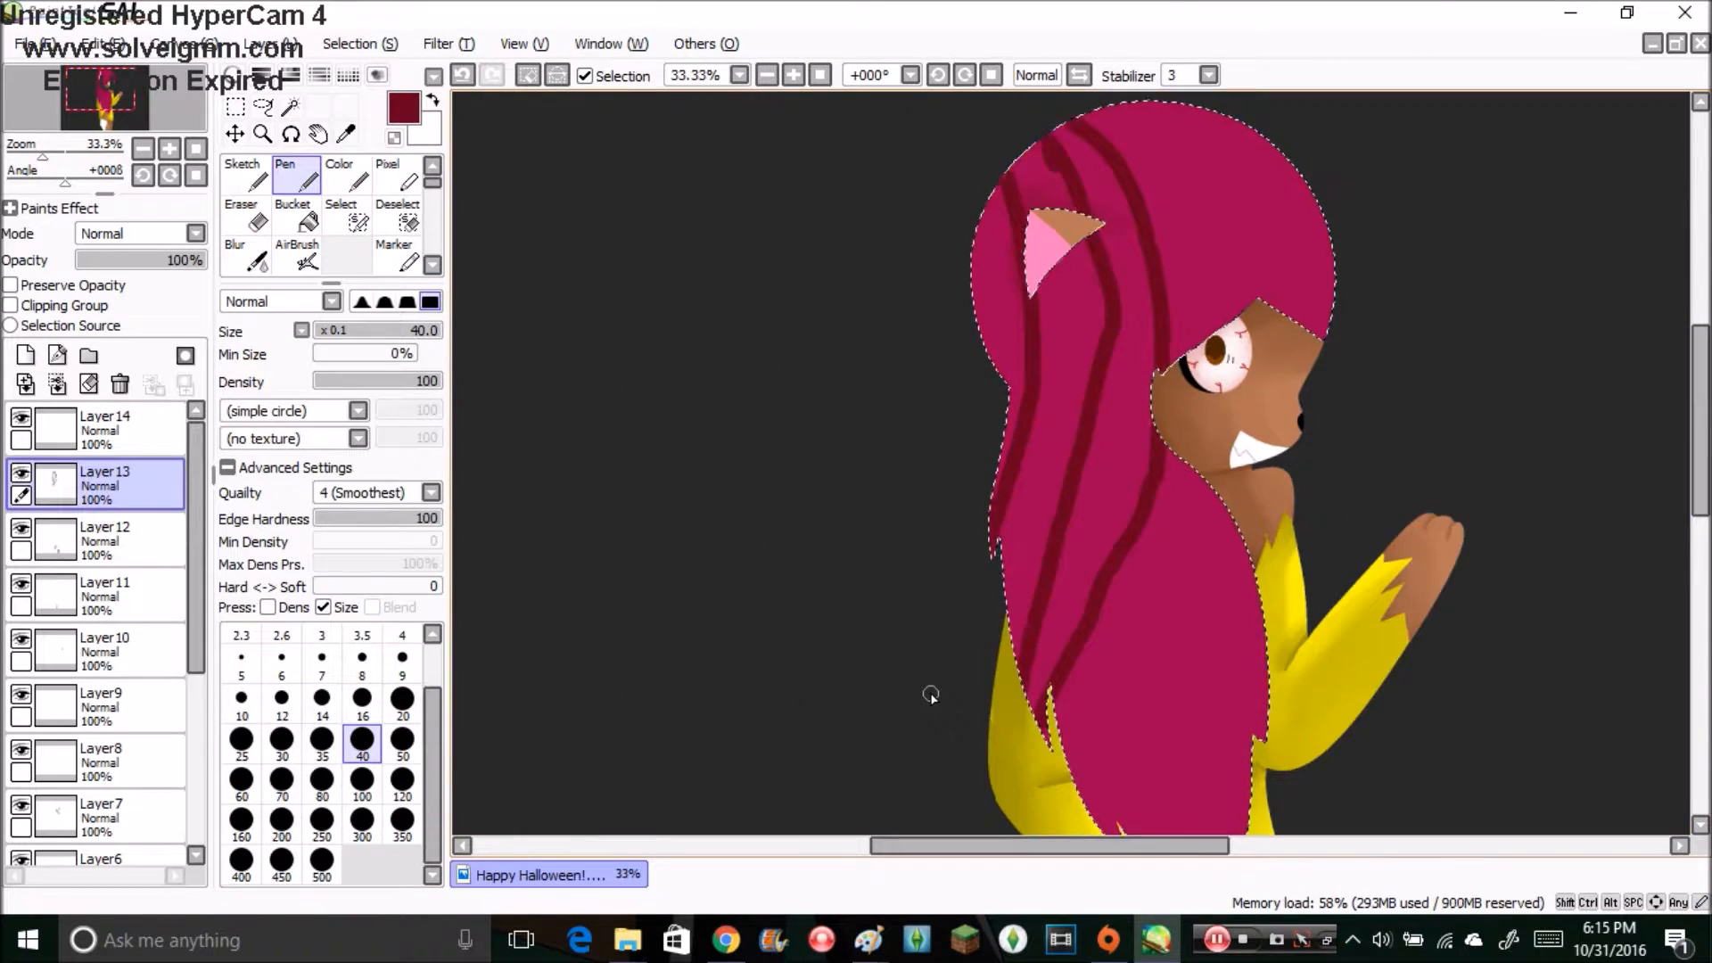
click(234, 230)
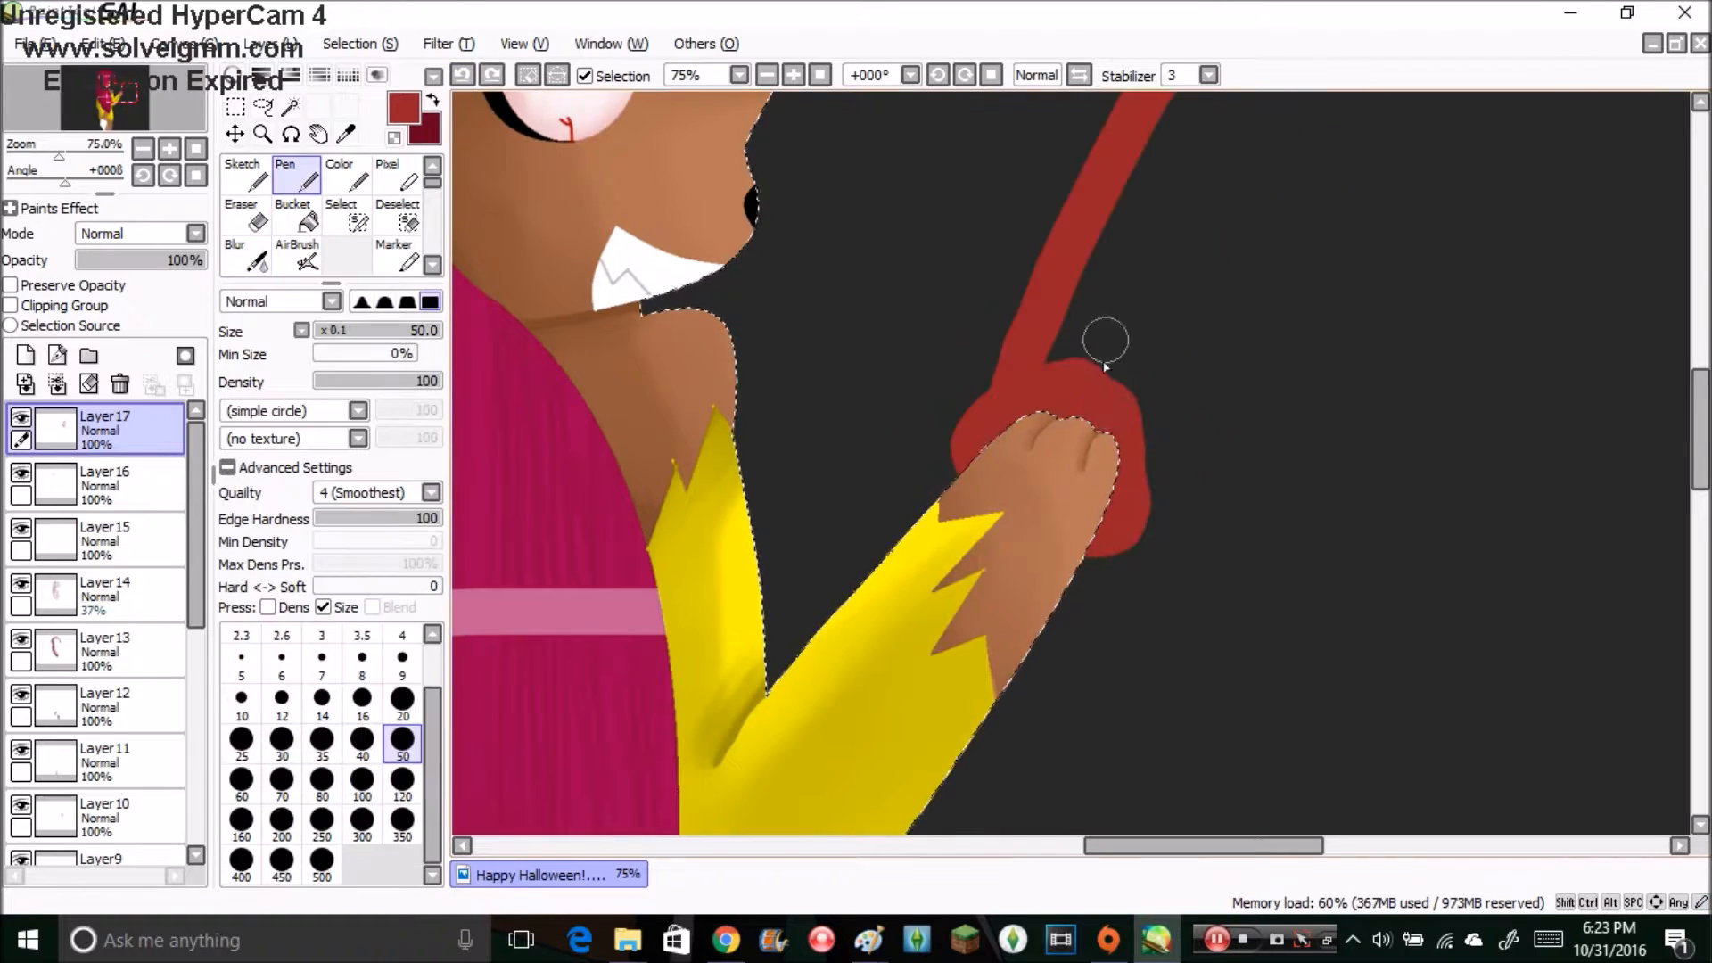
click(460, 75)
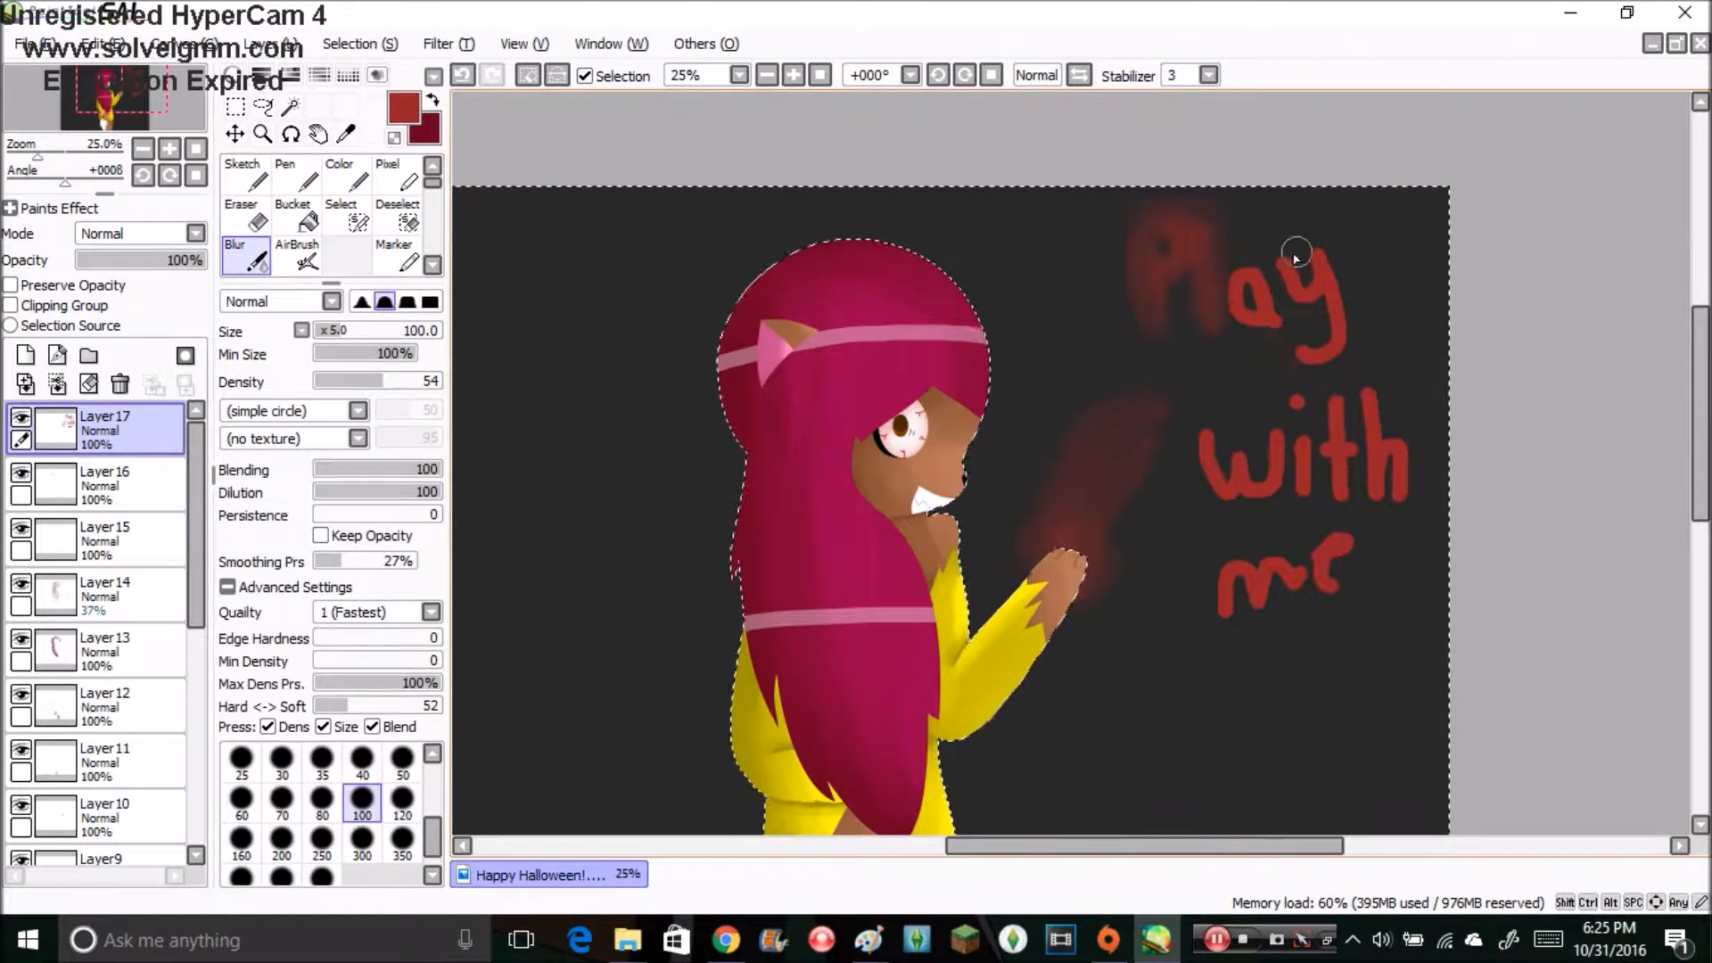
click(357, 410)
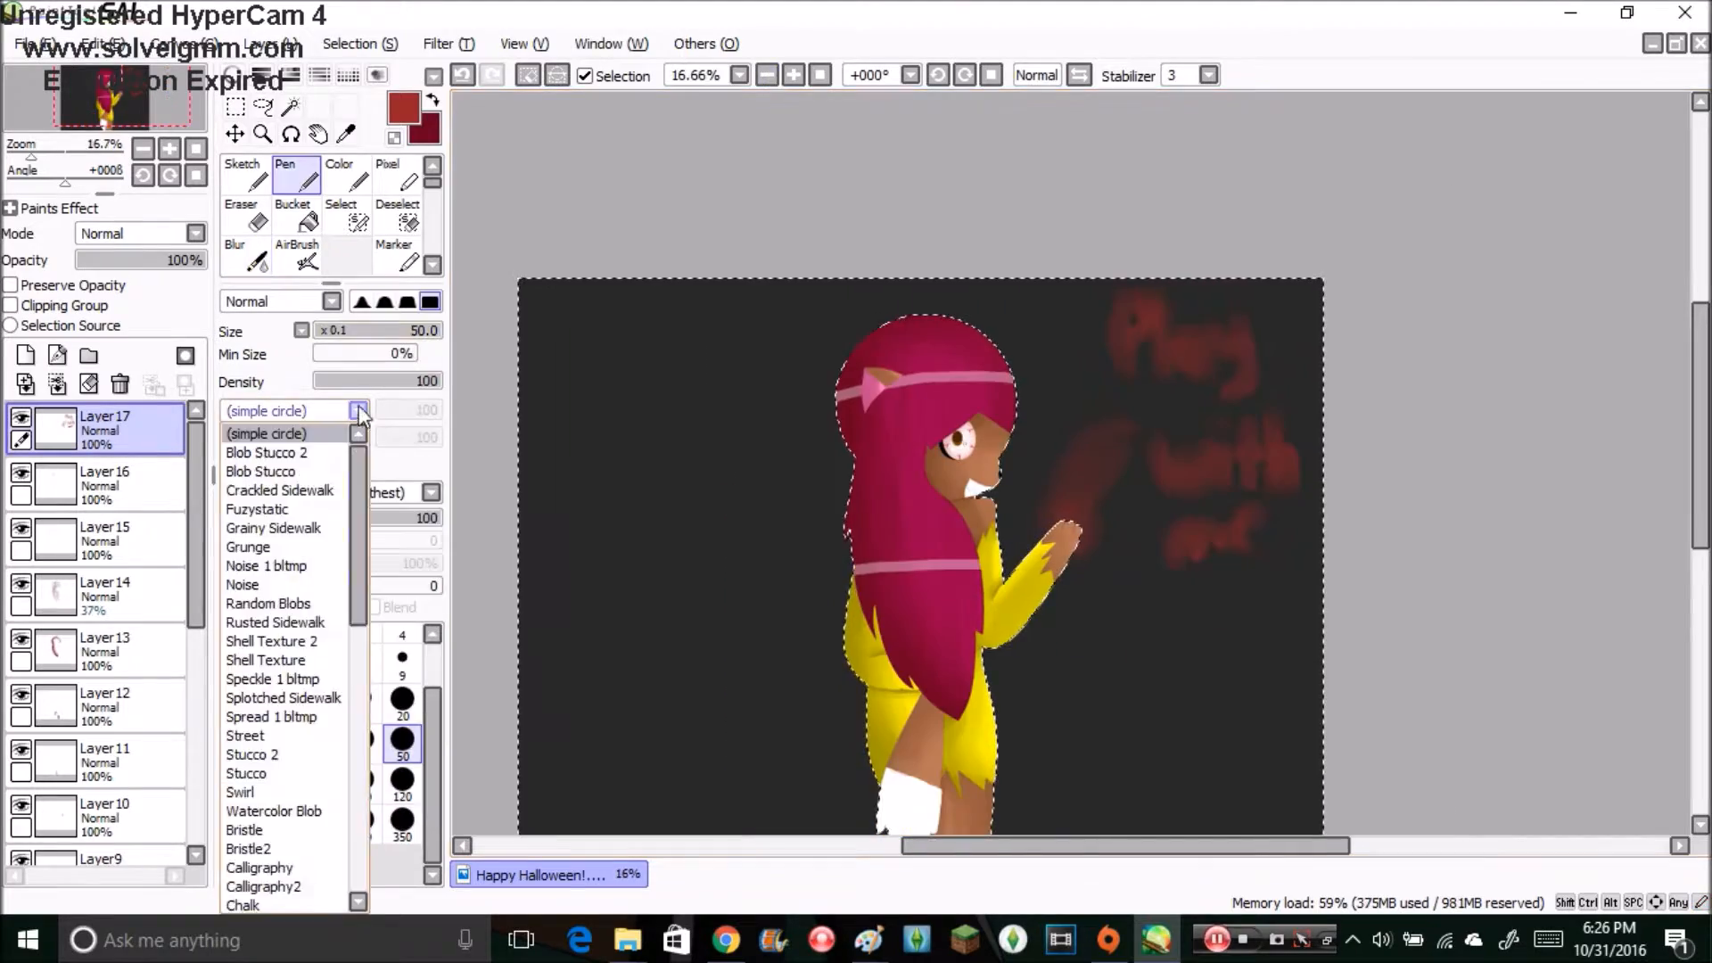